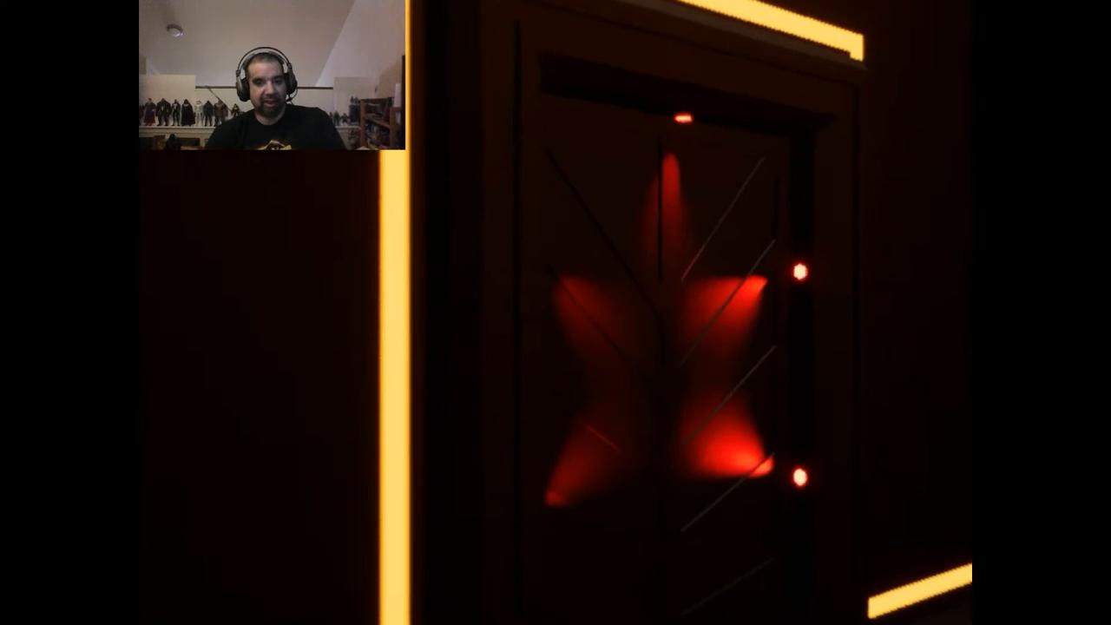
pyautogui.moveTo(556, 313)
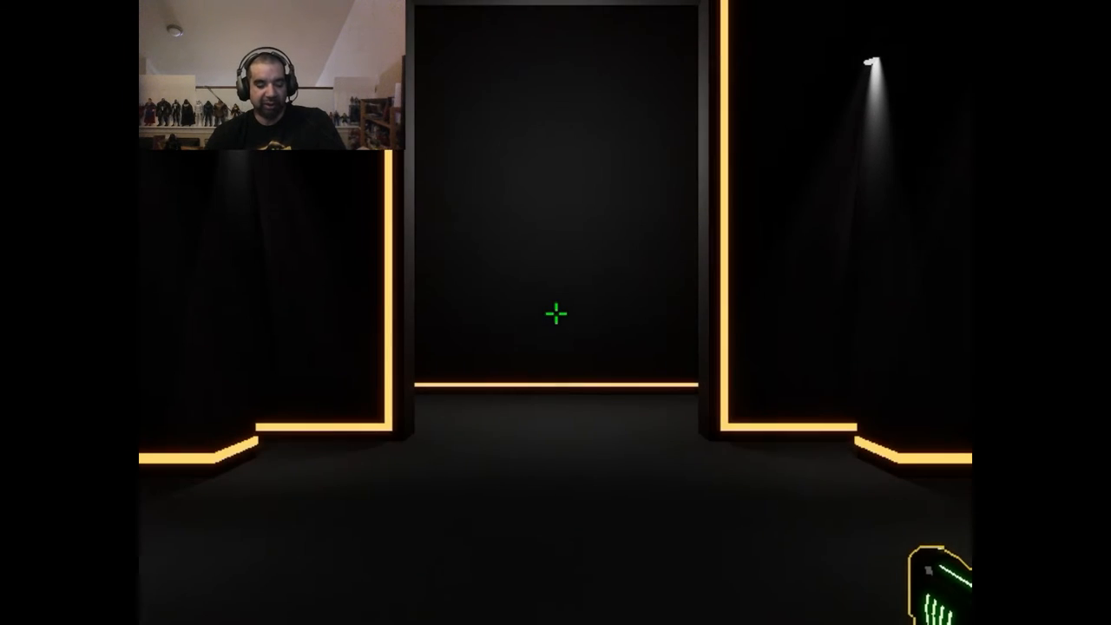
# Walk forward away from the red door through the orange-trimmed corridors into the crate arena.
pyautogui.press('w')
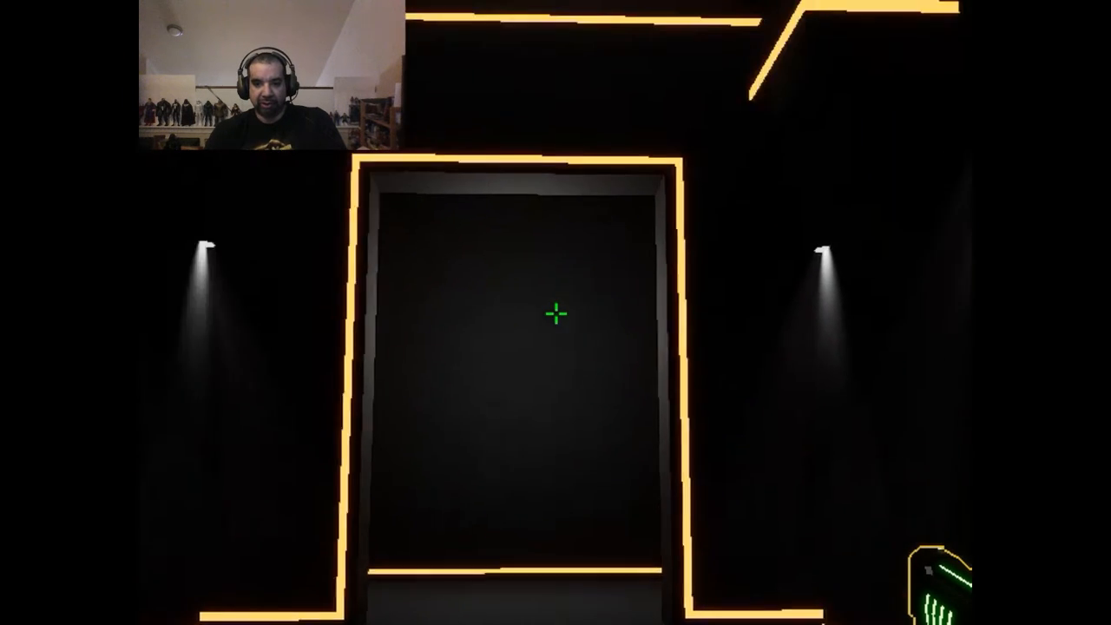
pyautogui.press('w')
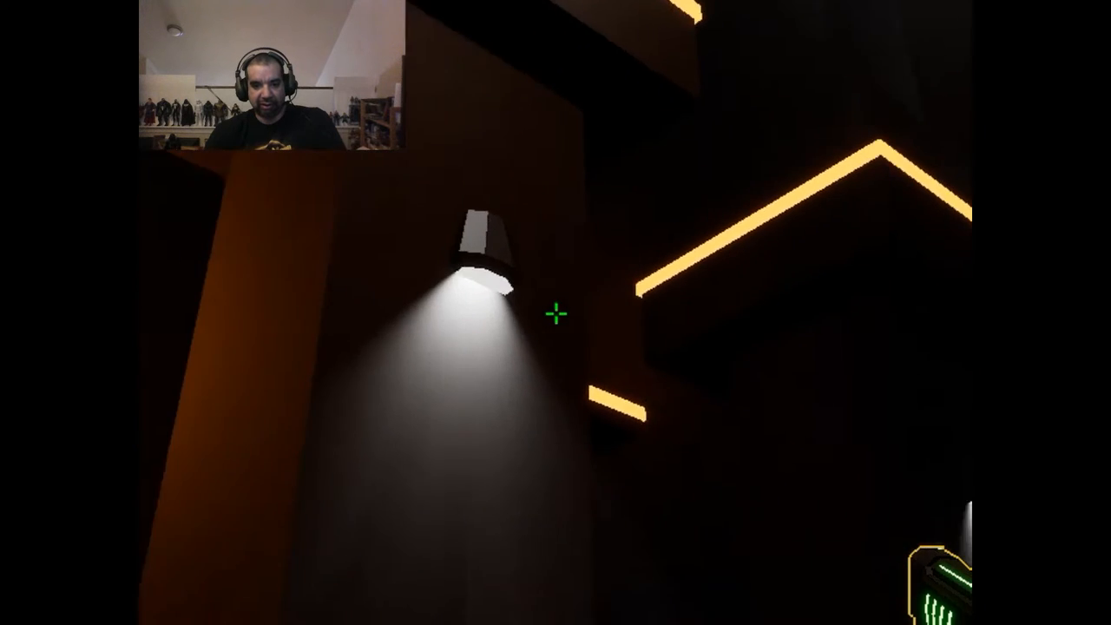
pyautogui.moveTo(555, 312)
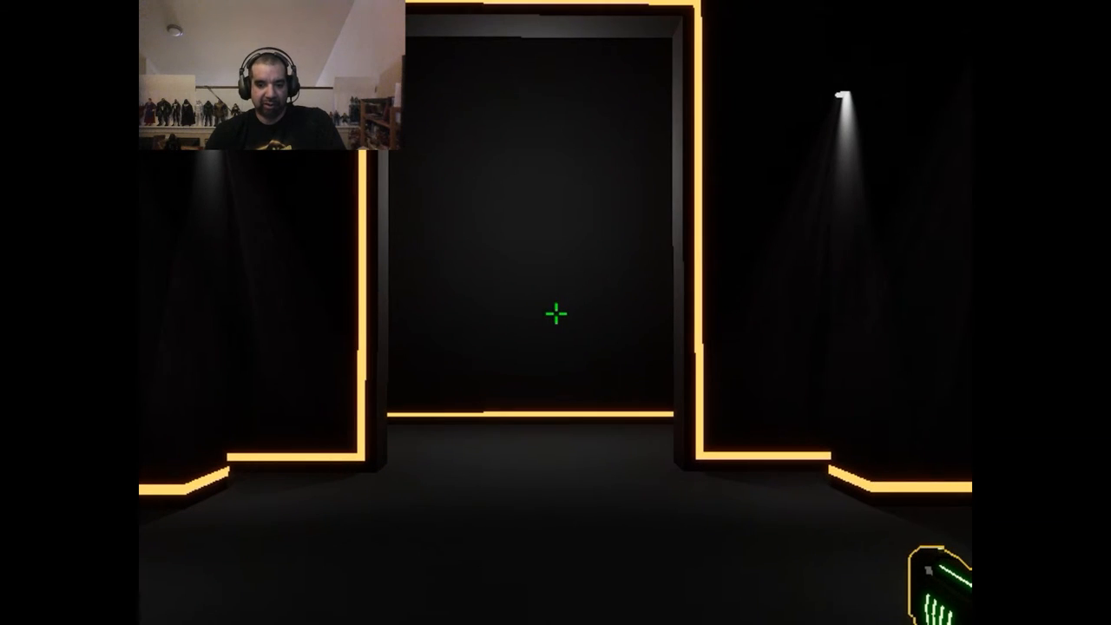
pyautogui.press('w')
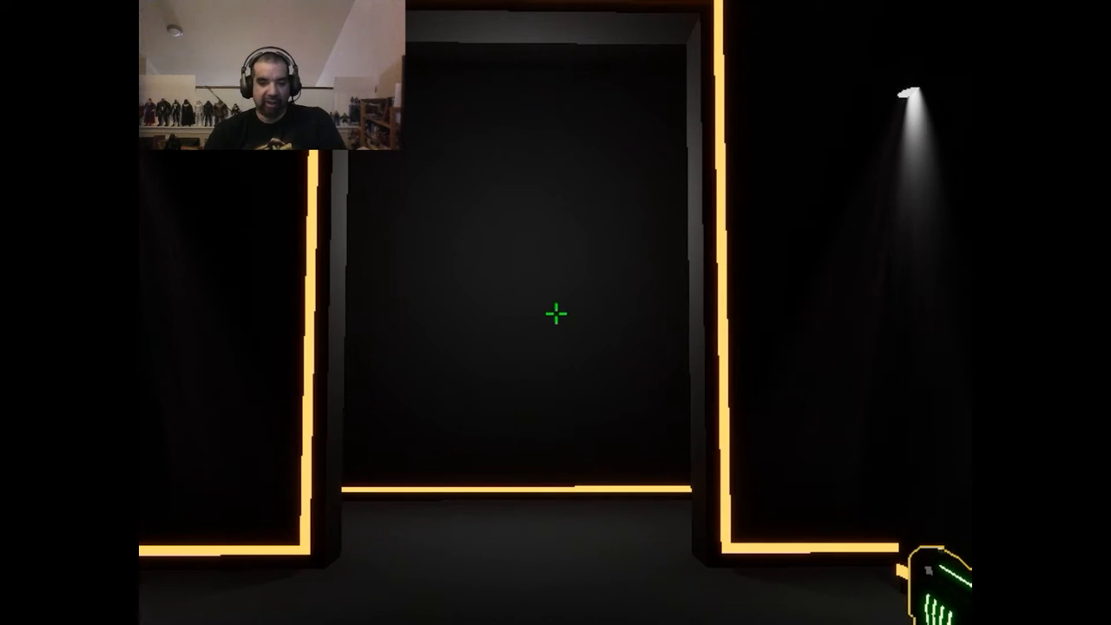
pyautogui.press('w')
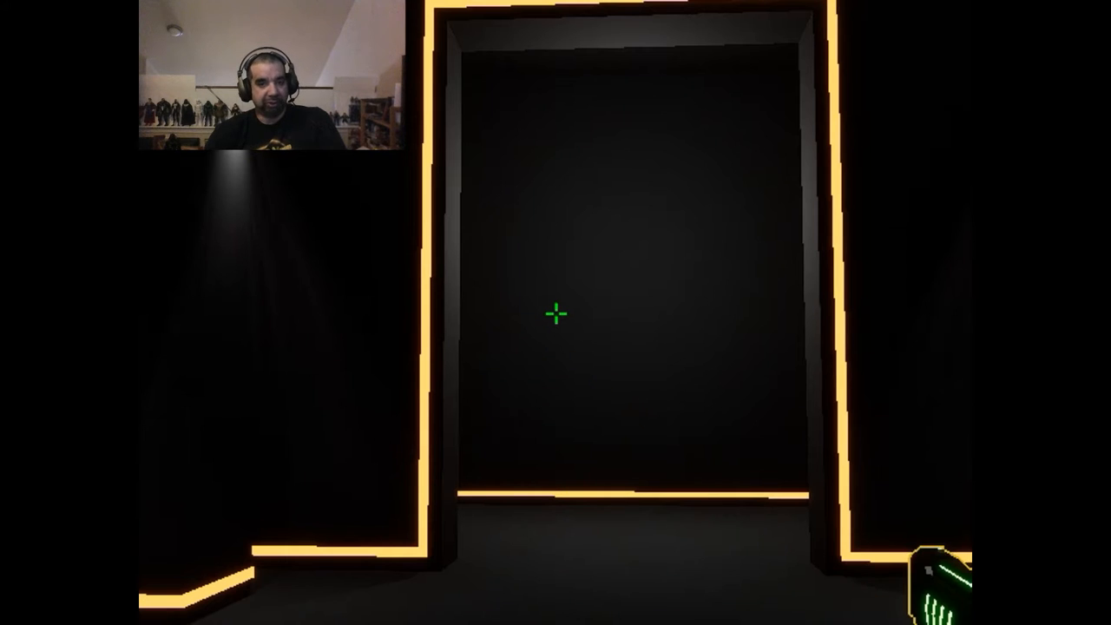
pyautogui.press('w')
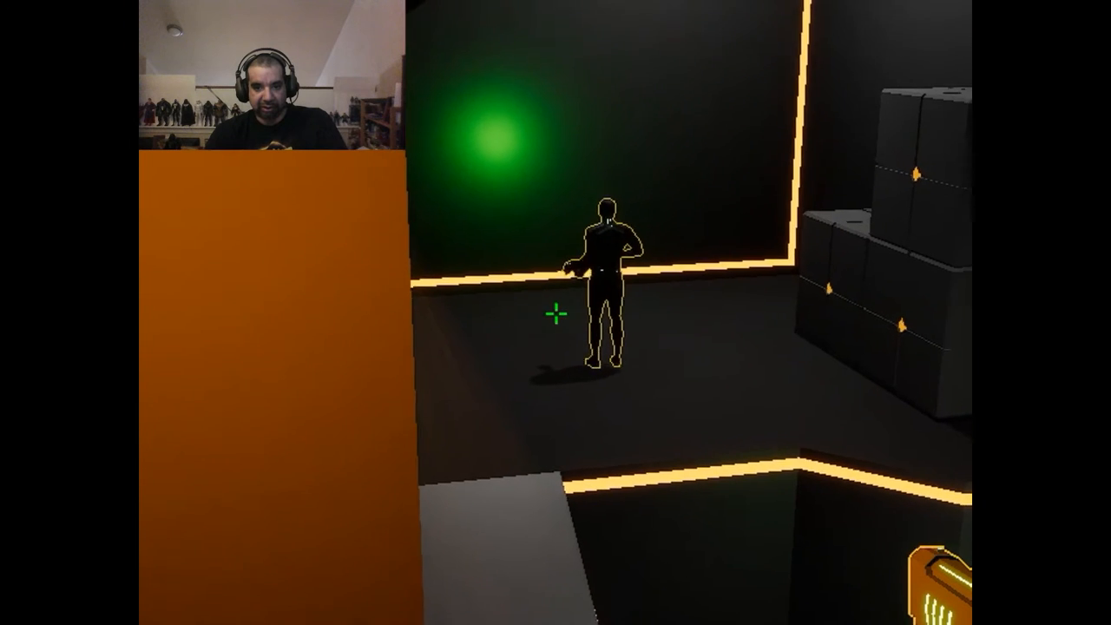
pyautogui.moveTo(556, 312)
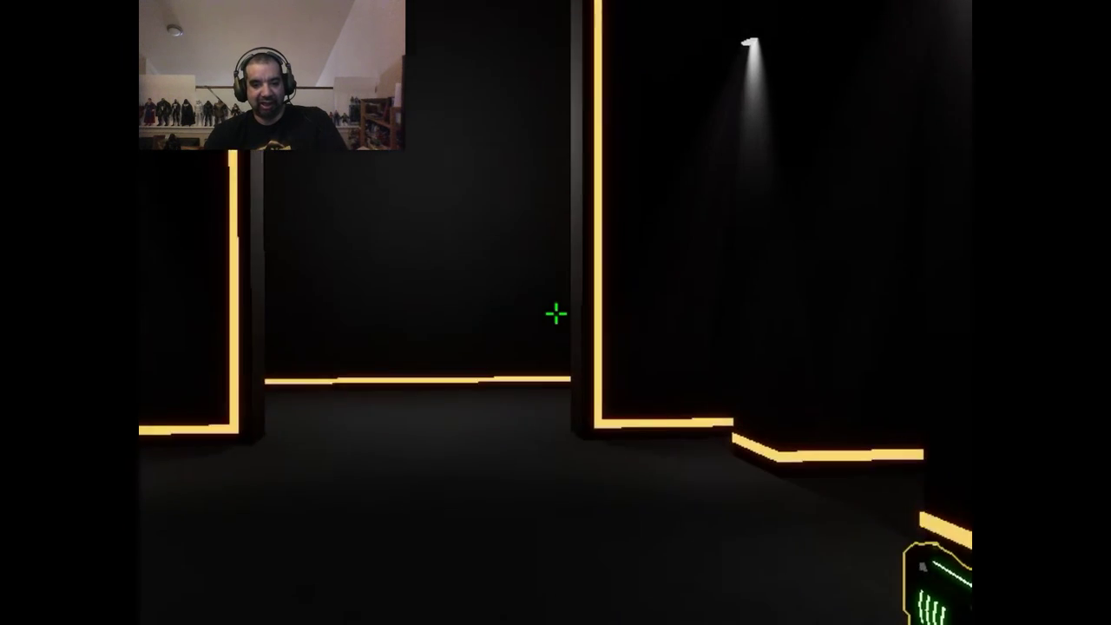
# Advance forward along the neon-lined corridor toward the opening ahead.
pyautogui.press('w')
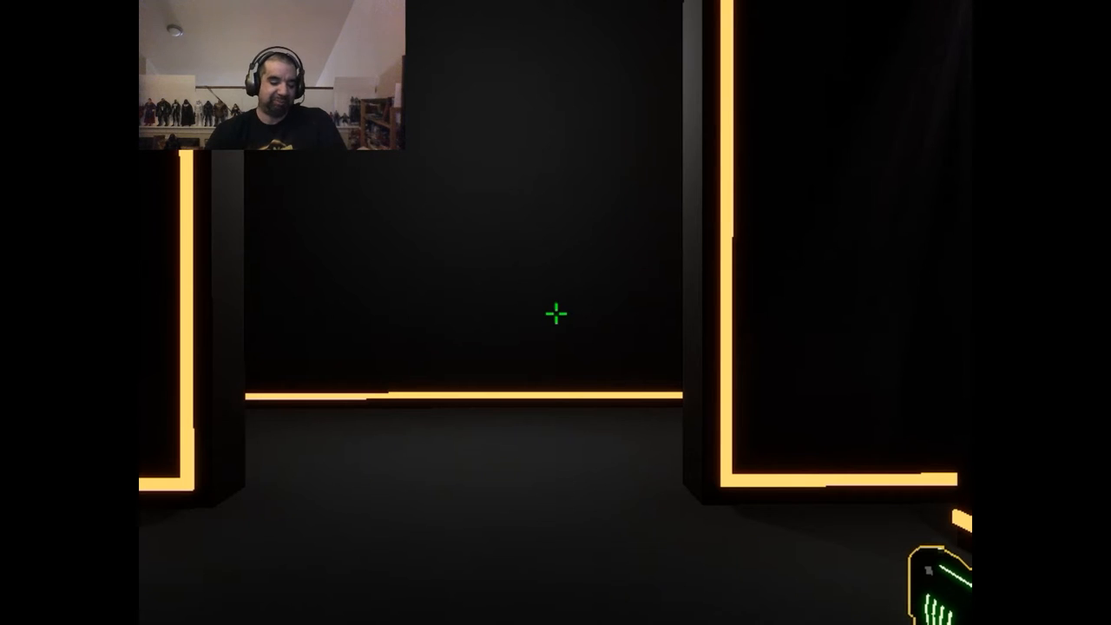
pyautogui.moveTo(556, 312)
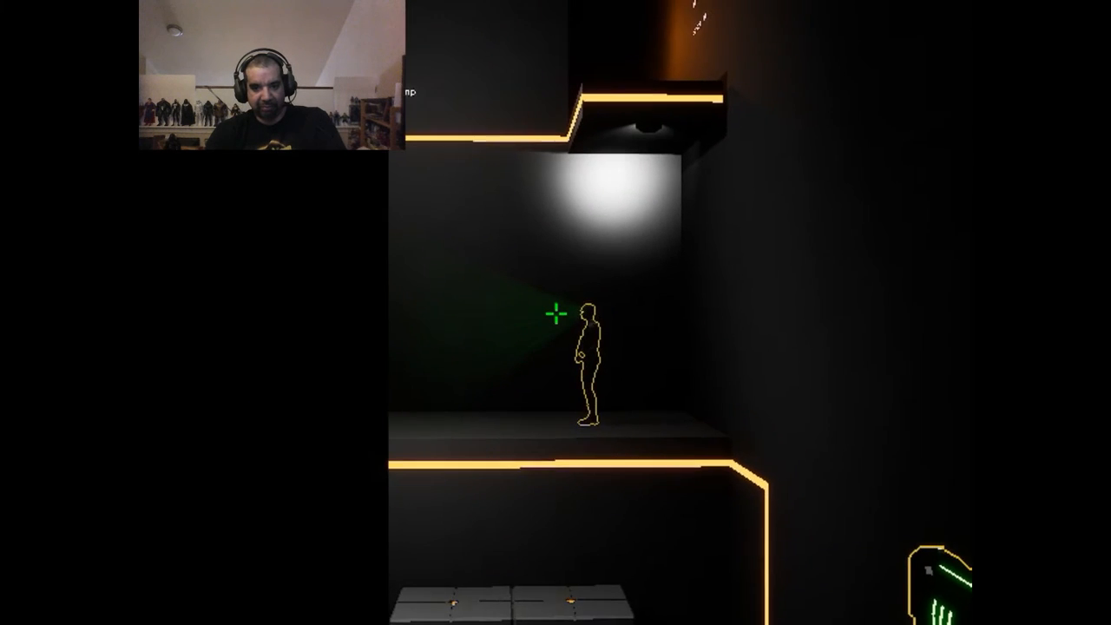
# Fire at the outlined guard standing on the spotlit ledge.
pyautogui.click(556, 312)
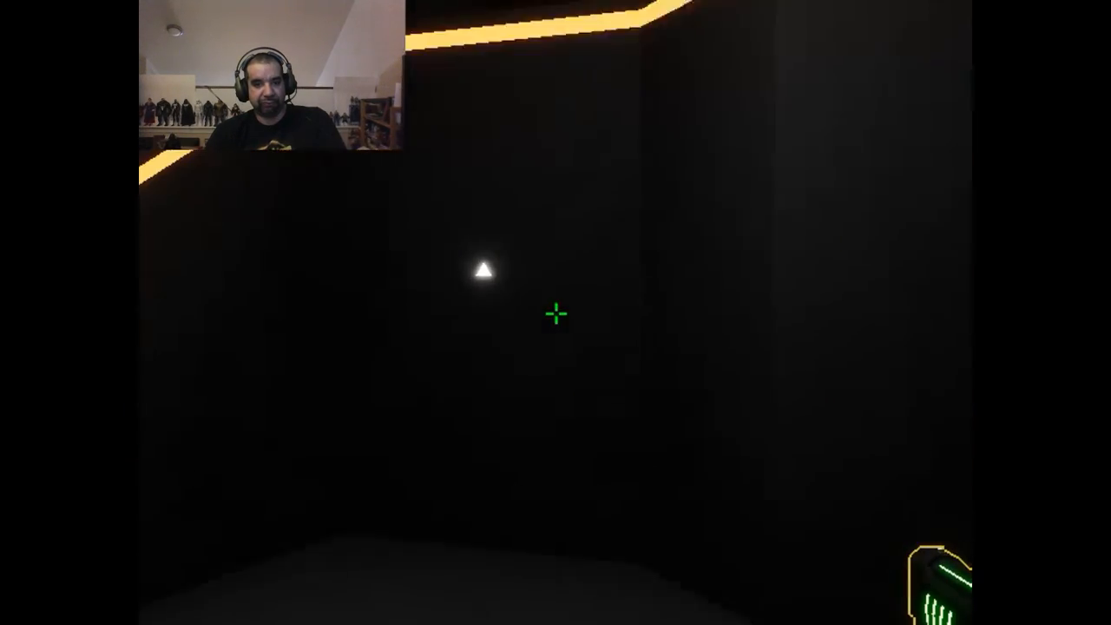
pyautogui.moveTo(555, 313)
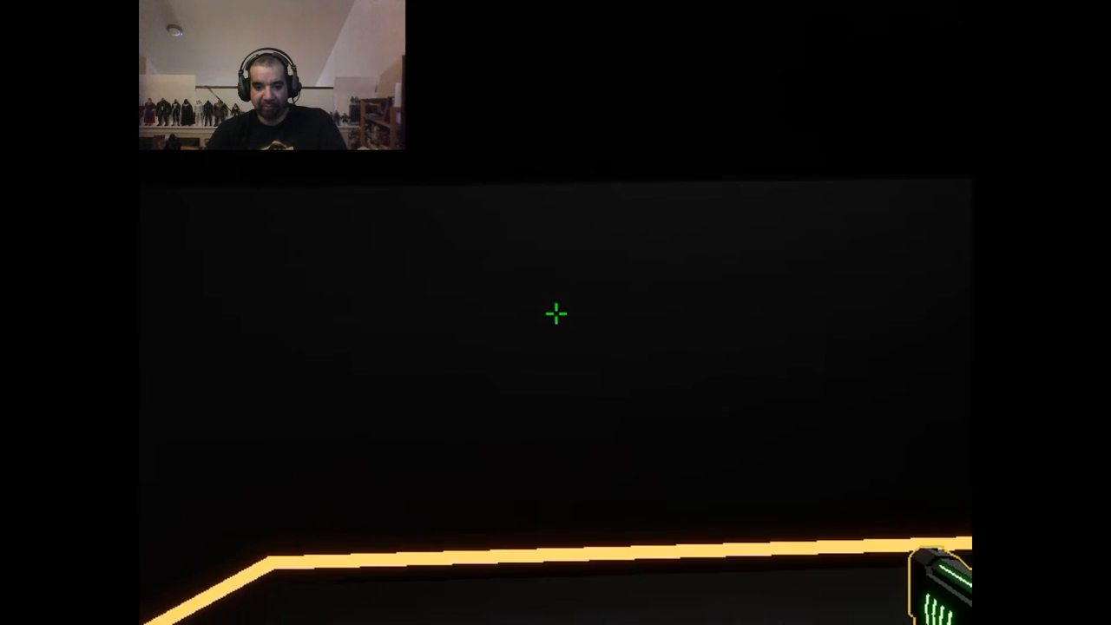
pyautogui.moveTo(555, 315)
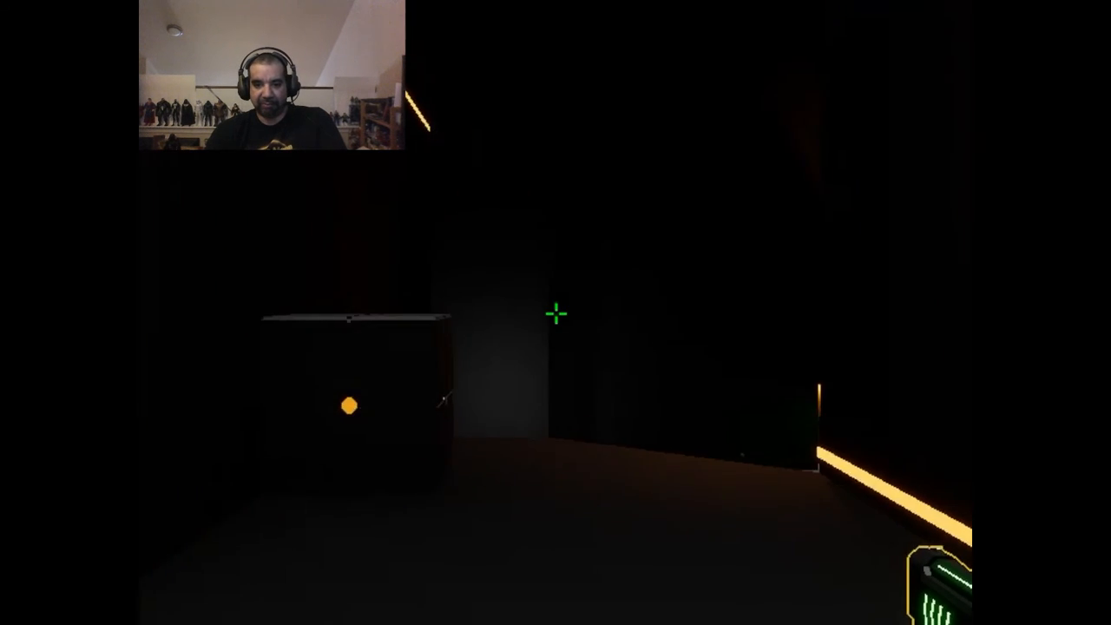
pyautogui.moveTo(555, 313)
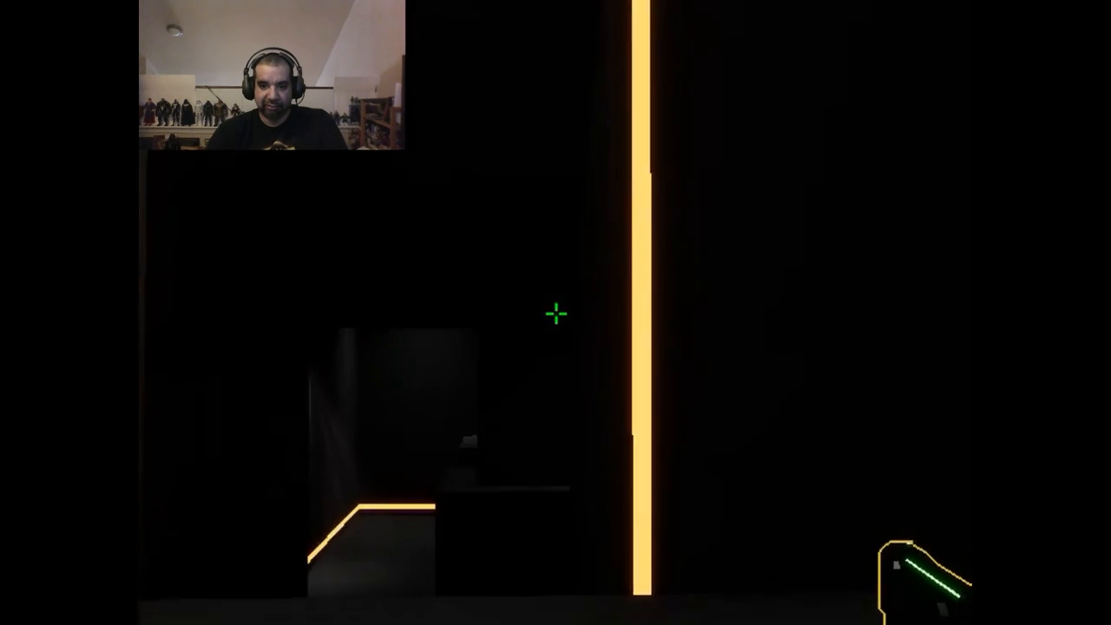
pyautogui.moveTo(556, 312)
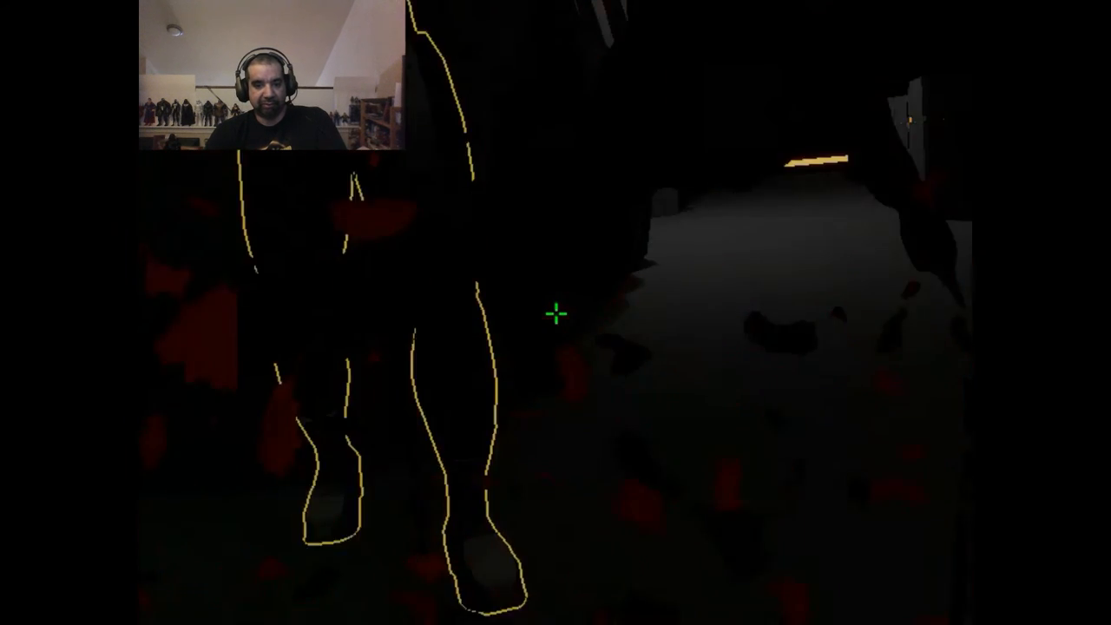
pyautogui.moveTo(556, 315)
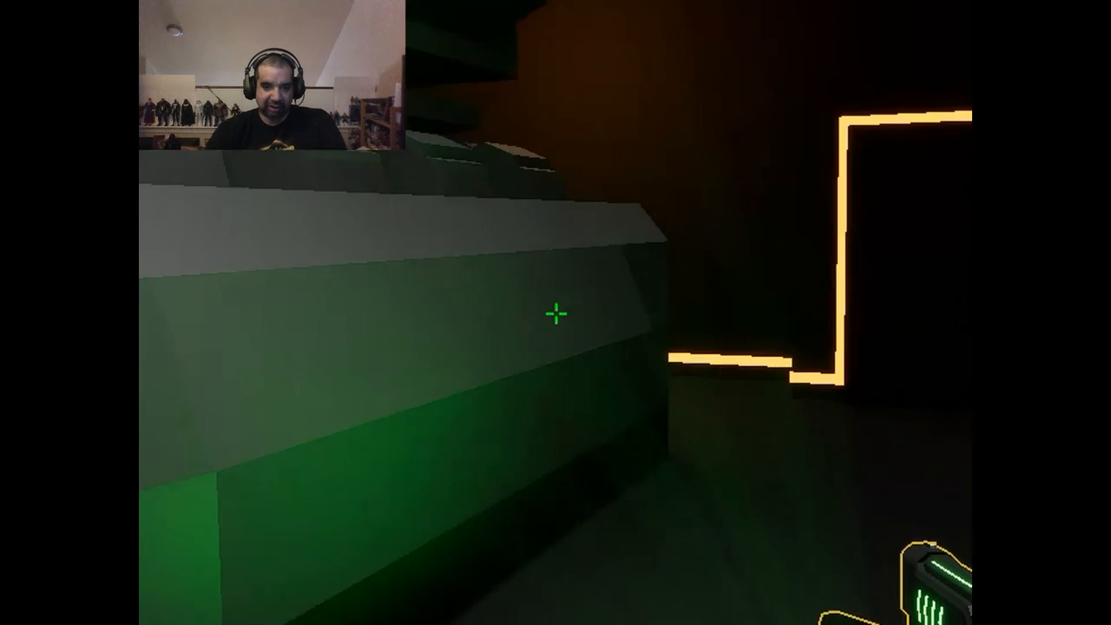
pyautogui.moveTo(555, 315)
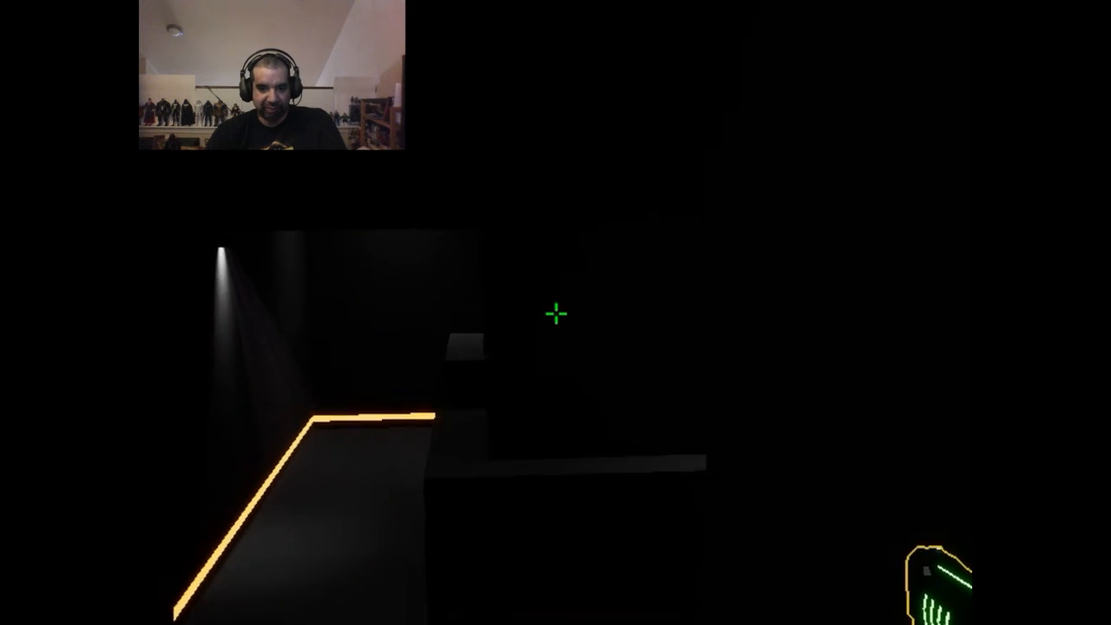
pyautogui.moveTo(556, 312)
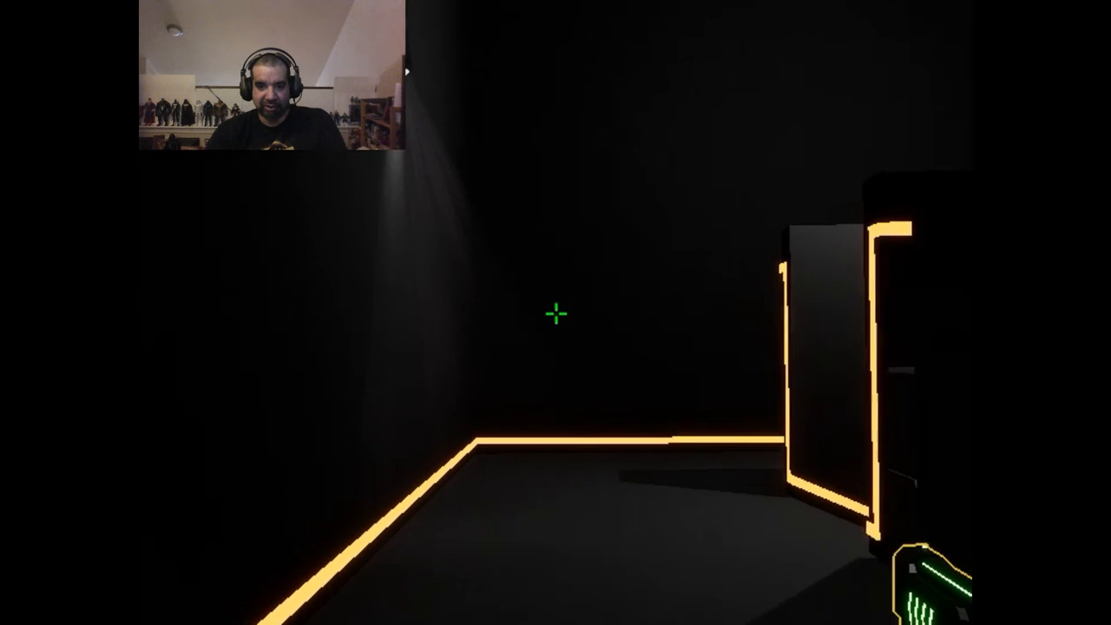
pyautogui.moveTo(556, 312)
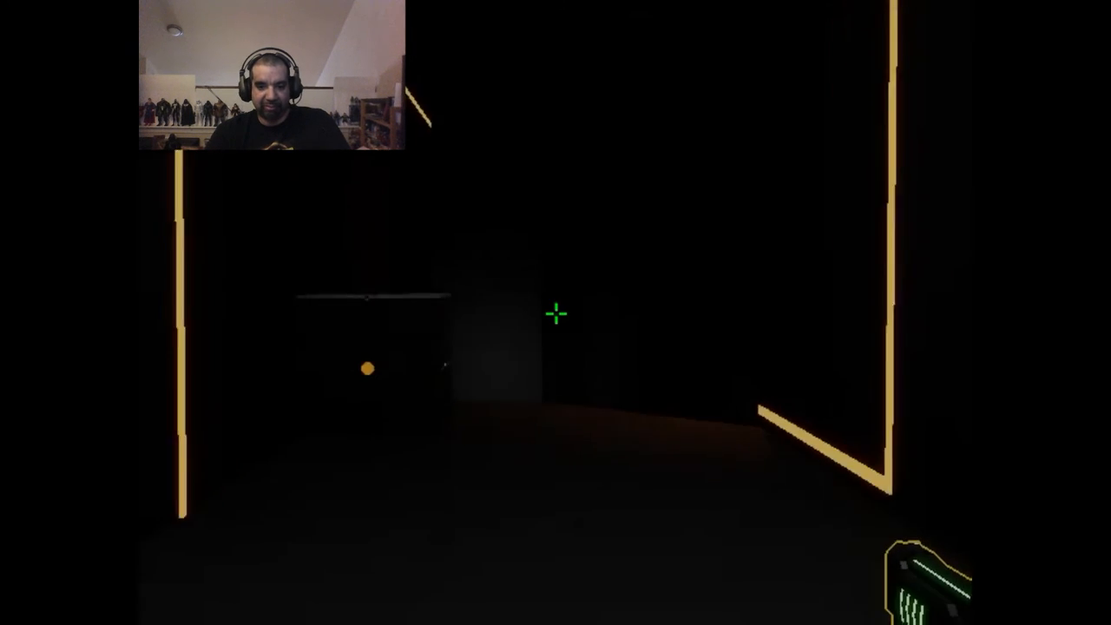
pyautogui.moveTo(556, 313)
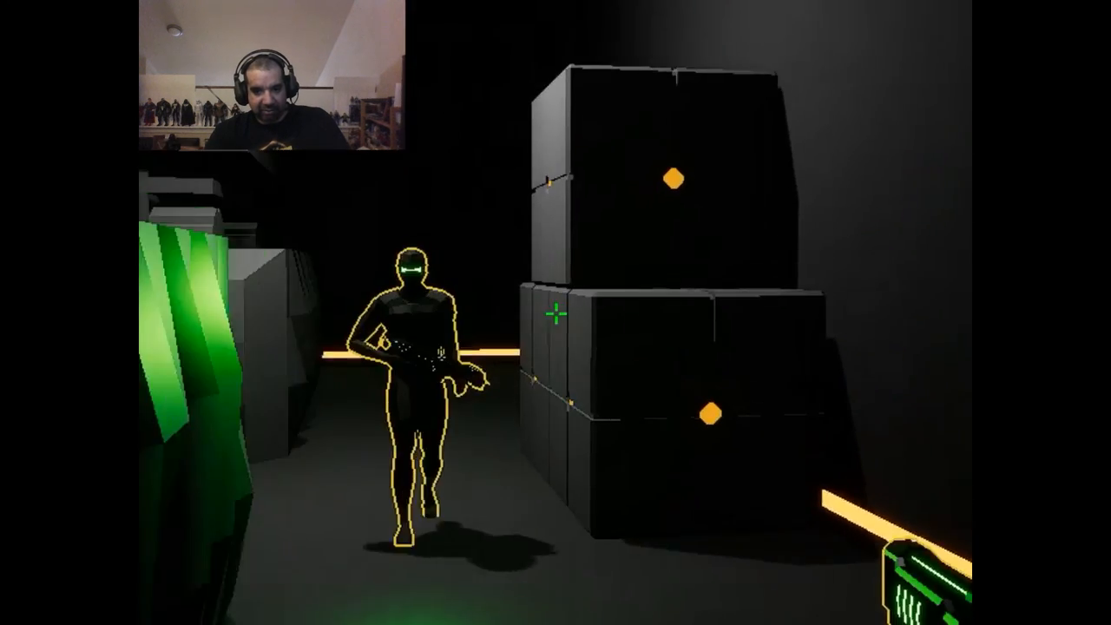